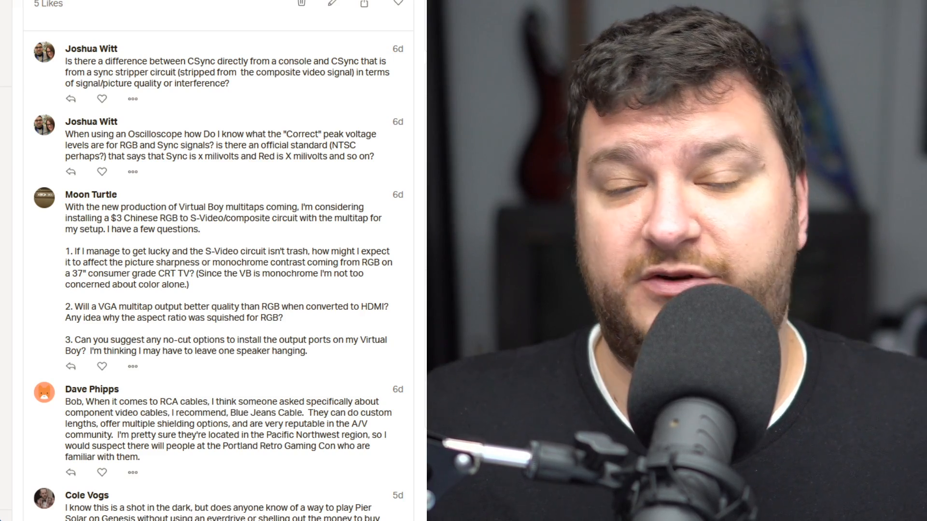
{"action": "scroll", "scroll_direction": "down", "scroll_amount": 3}
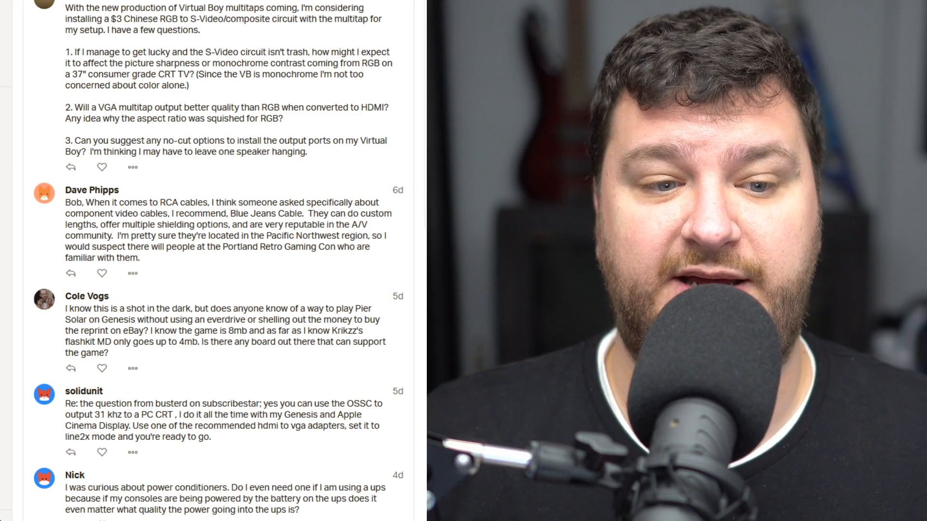
{"action": "scroll", "scroll_direction": "down", "scroll_amount": 3}
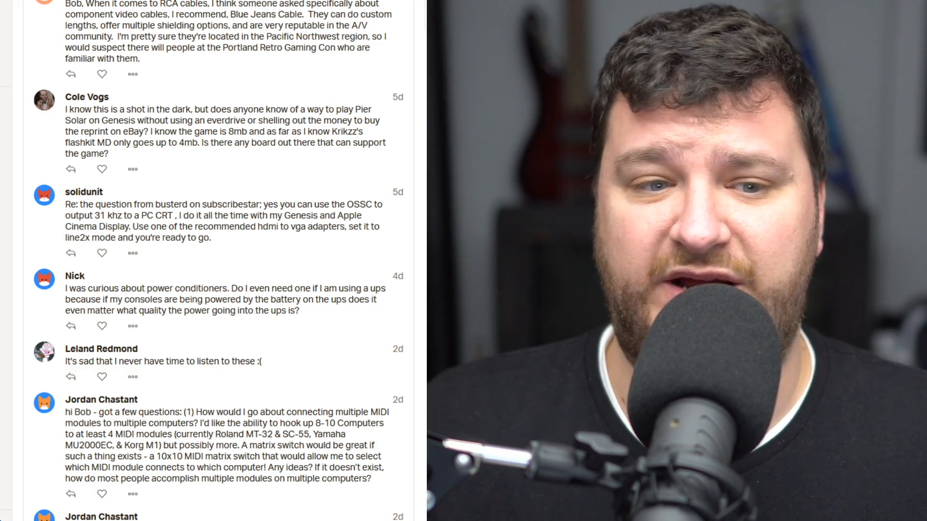
{"action": "scroll", "scroll_direction": "down", "scroll_amount": 3}
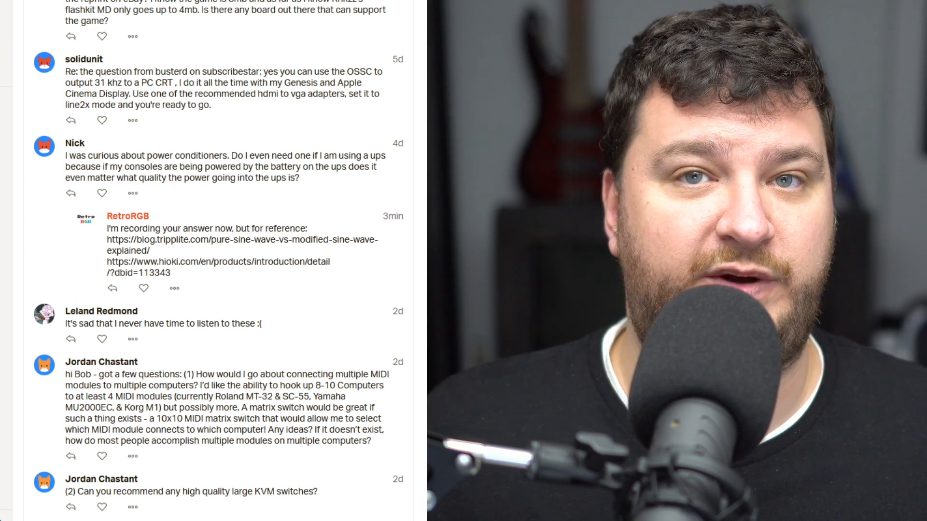
{"action": "scroll", "scroll_direction": "down", "scroll_amount": 3}
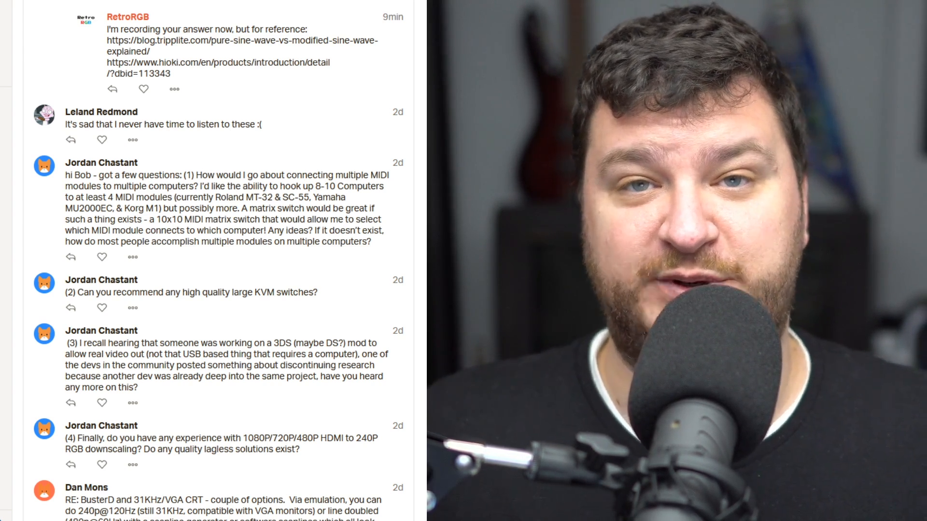
{"action": "scroll", "scroll_direction": "down", "scroll_amount": 3}
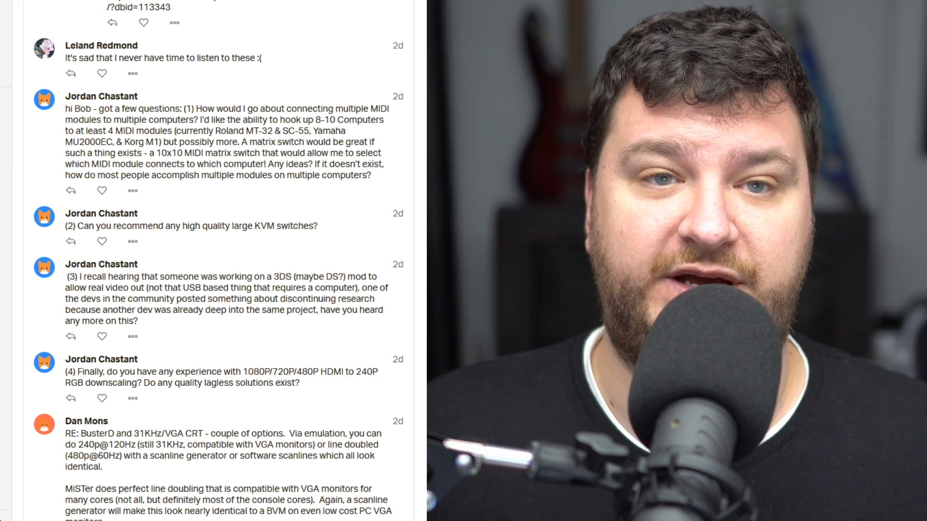
{"action": "scroll", "scroll_direction": "down", "scroll_amount": 3}
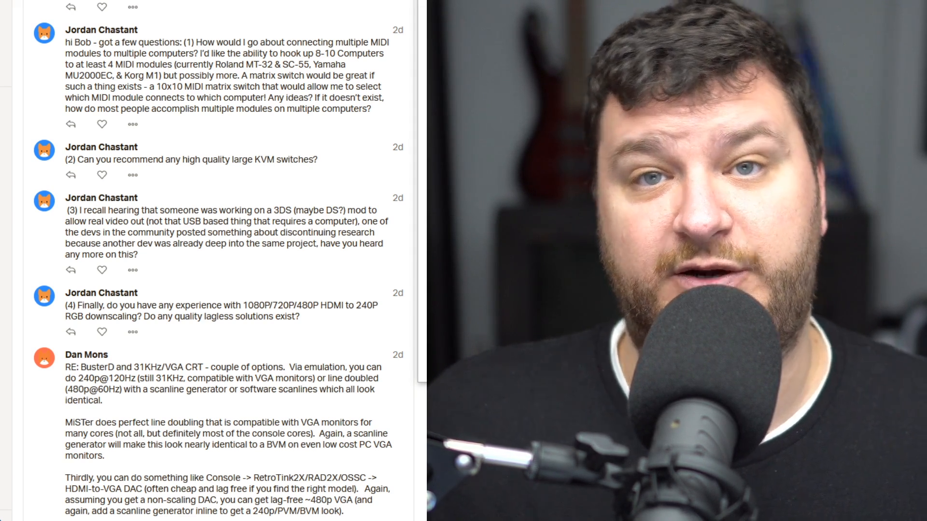
{"action": "scroll", "scroll_direction": "down", "scroll_amount": 3}
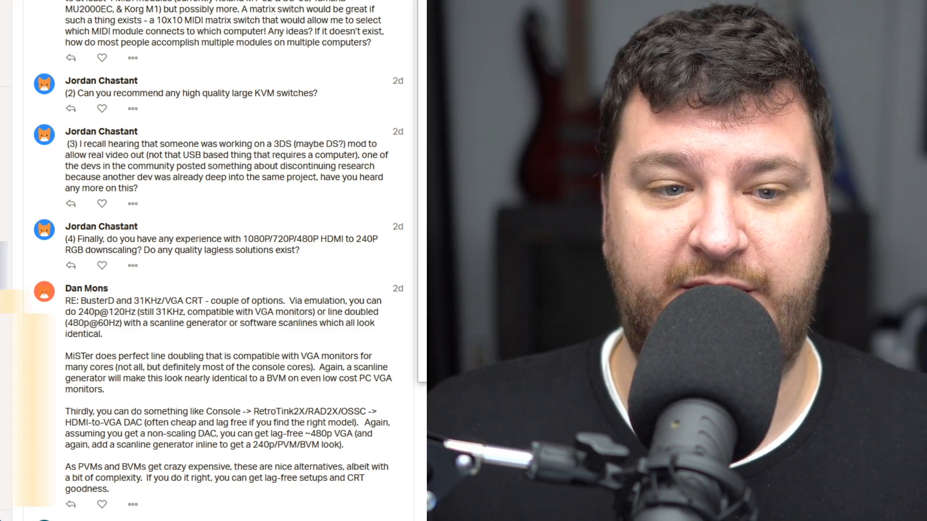
{"action": "scroll", "scroll_direction": "down", "scroll_amount": 3}
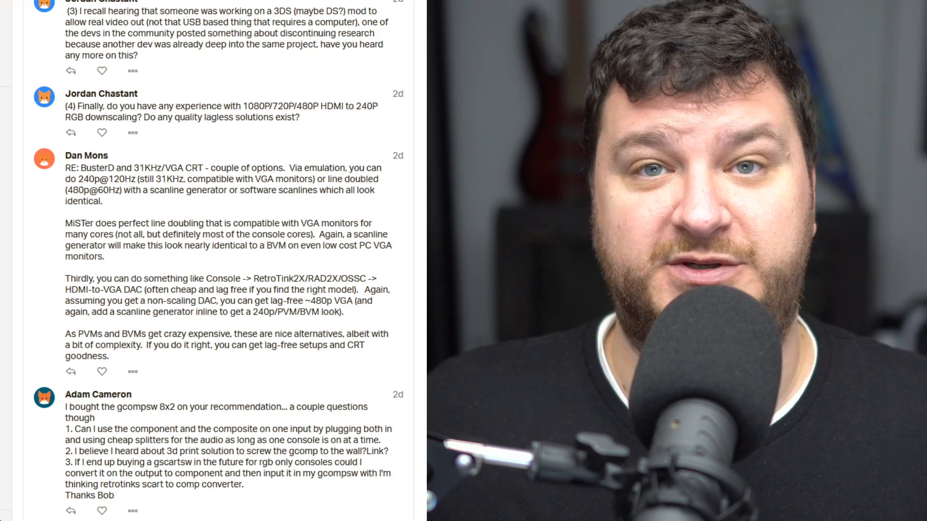
{"action": "scroll", "scroll_direction": "down", "scroll_amount": 3}
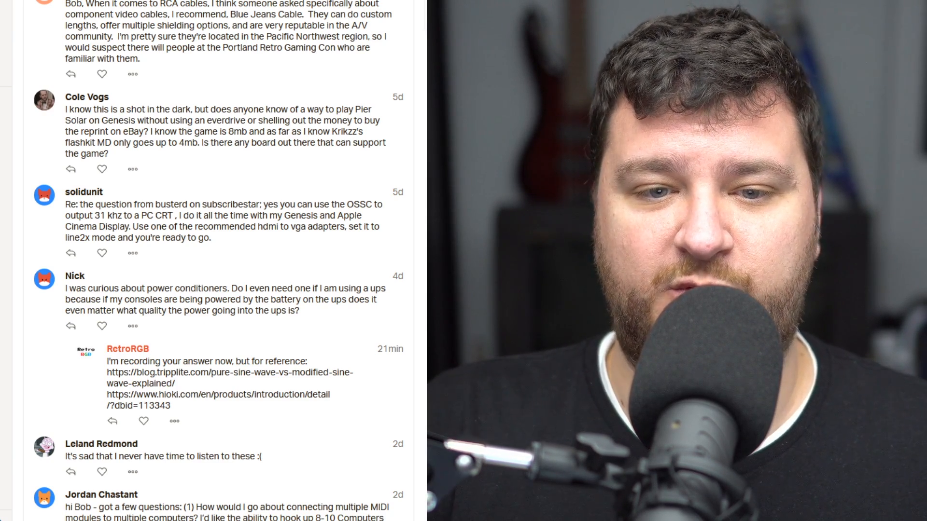
{"action": "scroll", "scroll_direction": "down", "scroll_amount": 3}
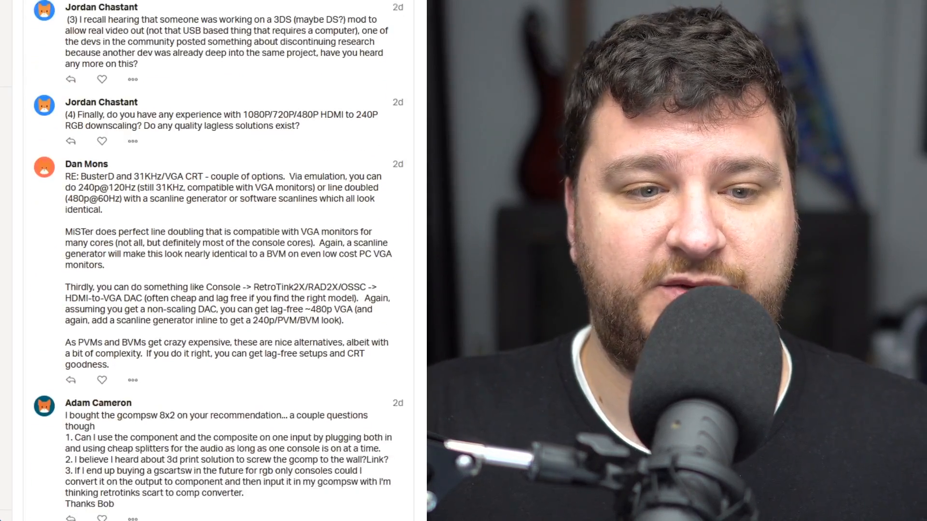
{"action": "scroll", "scroll_direction": "down", "scroll_amount": 3}
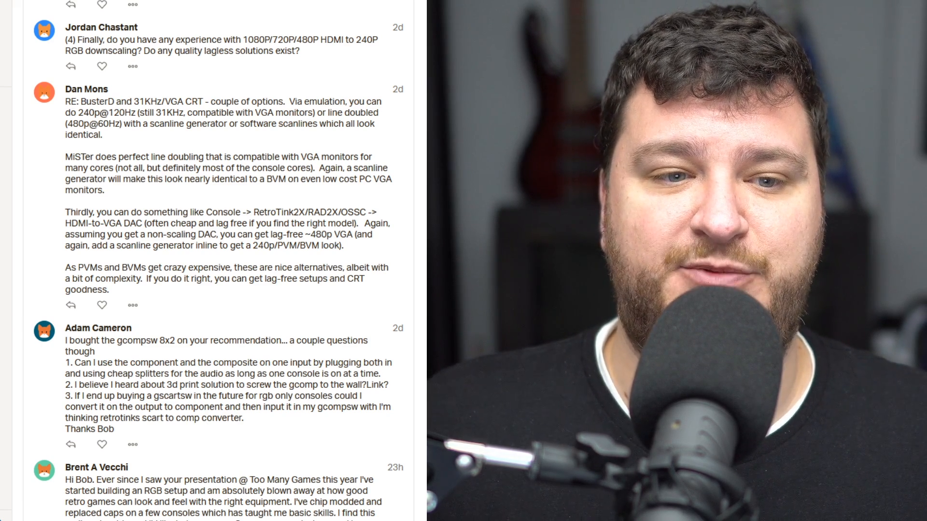
{"action": "scroll", "scroll_direction": "down", "scroll_amount": 3}
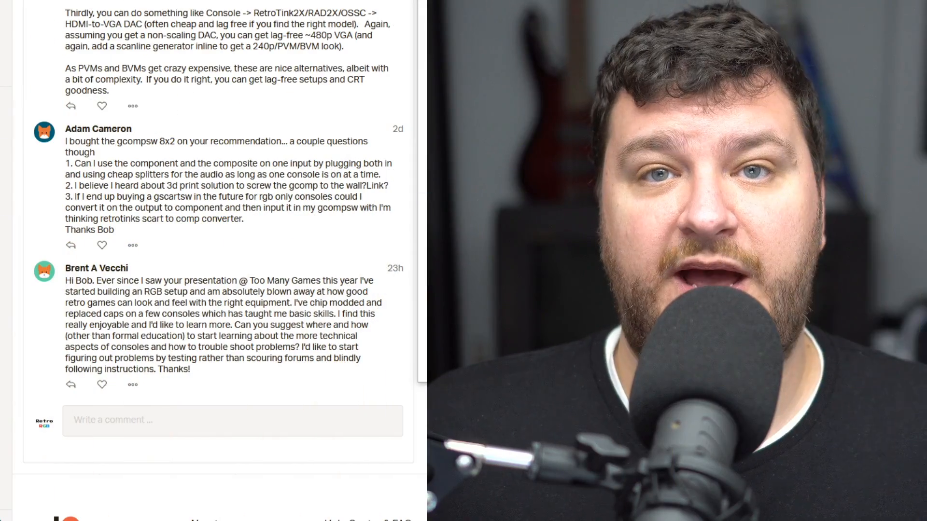